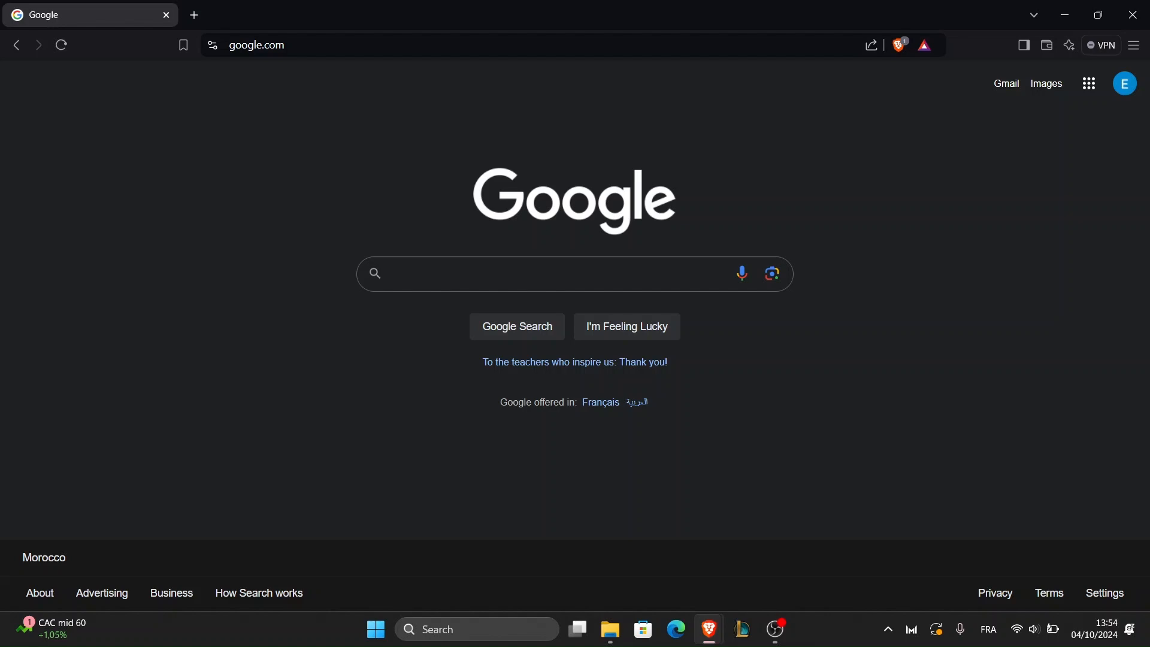
- Go to Google Drive and bring up the actions for the existing 'vacation photos' folder
click(542, 273)
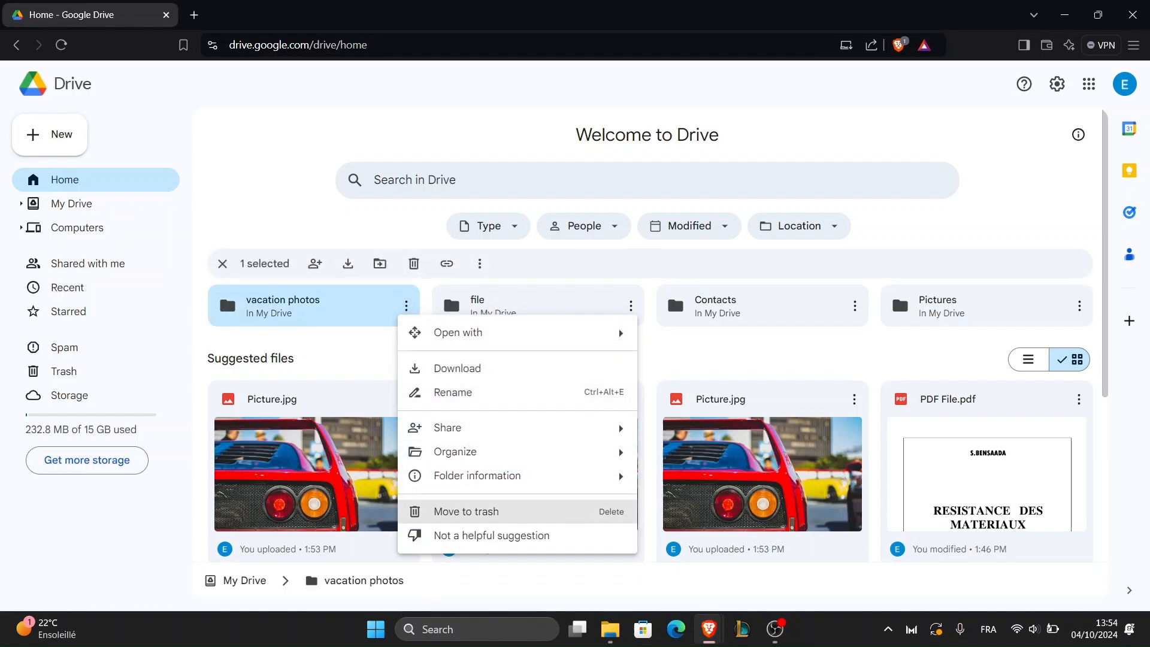
- Trash the old 'vacation photos' folder and return to the My Drive listing
click(466, 512)
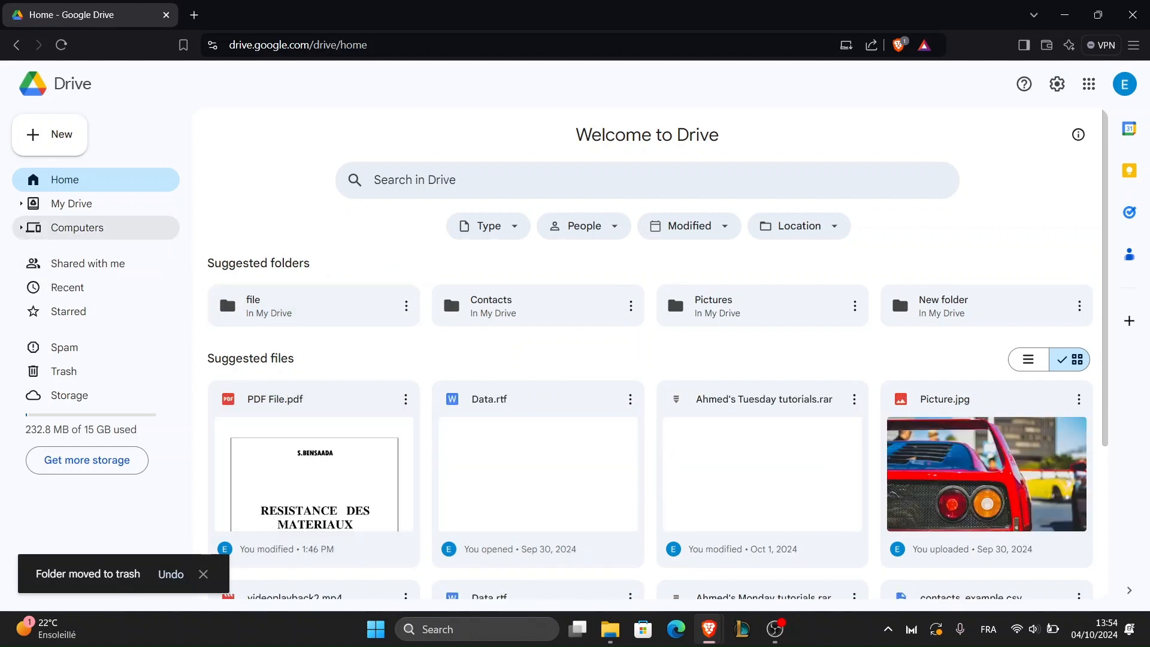
mouse_move(70, 203)
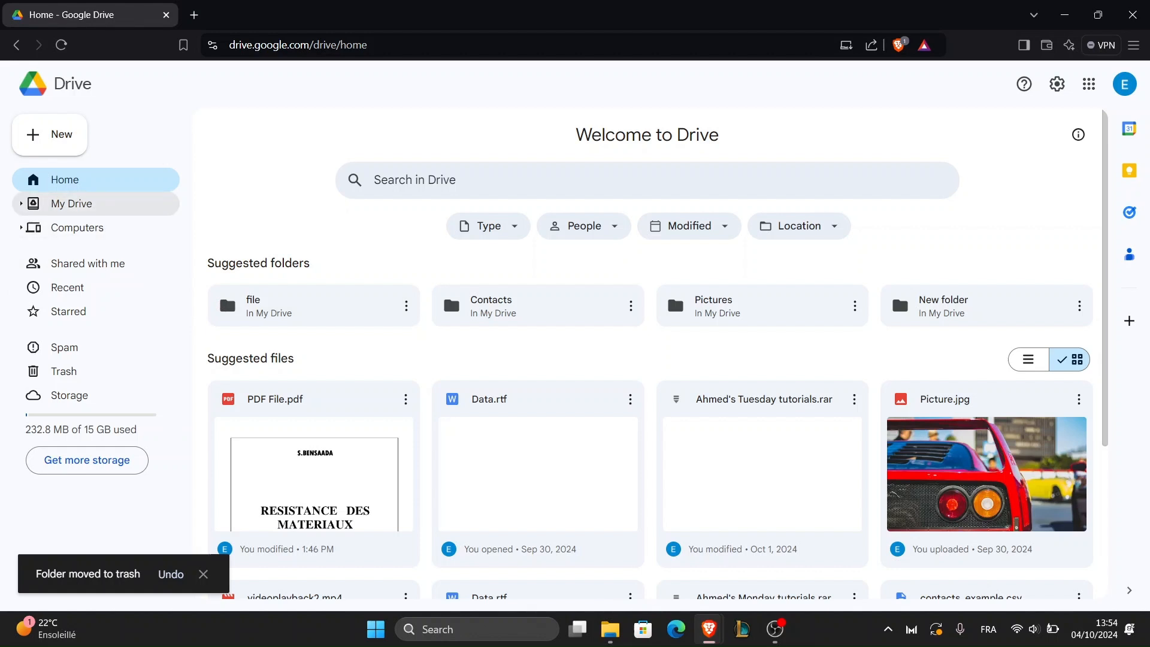
click(71, 204)
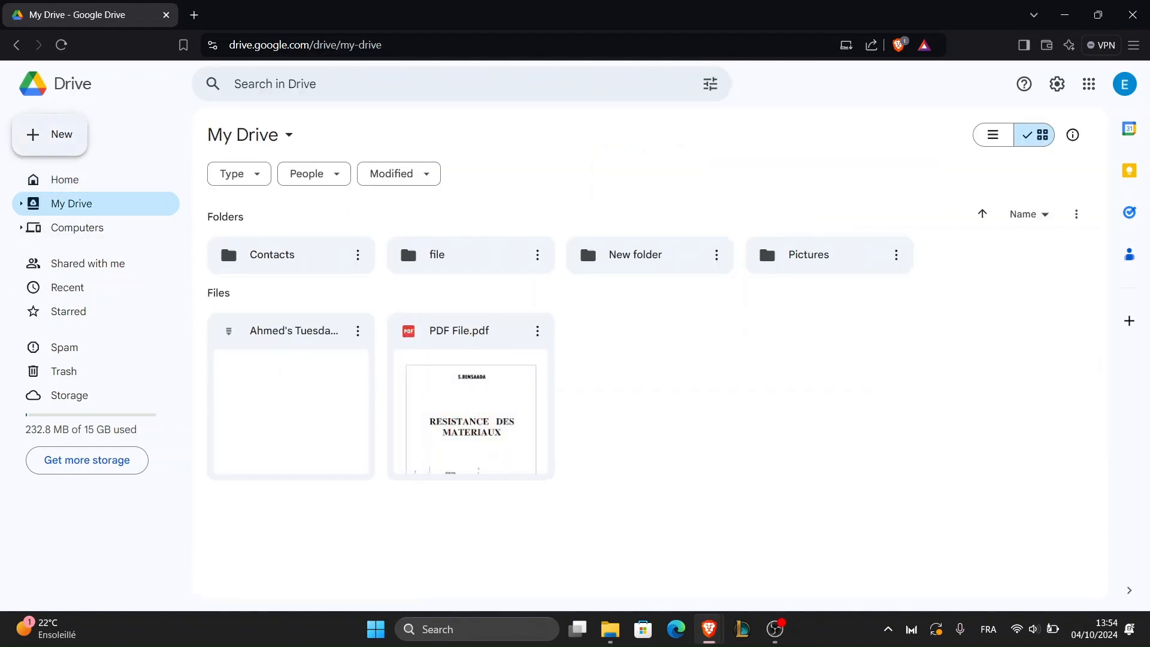
- Create a new folder named 'Vacation photos' in My Drive and select it
click(49, 134)
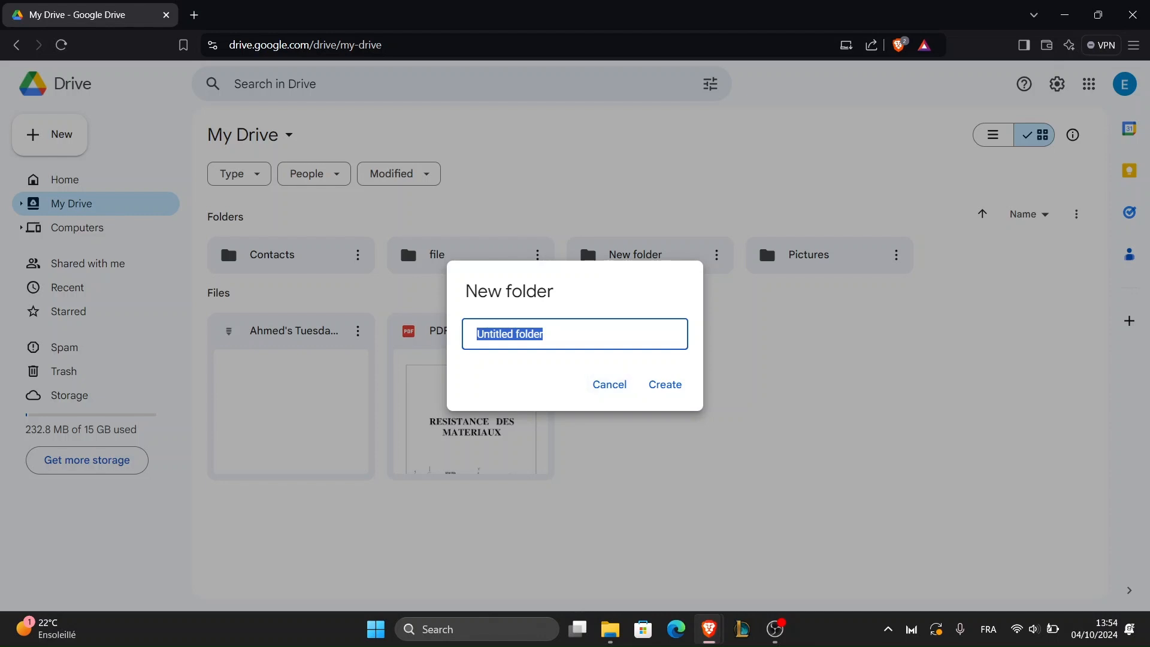
text(Va)
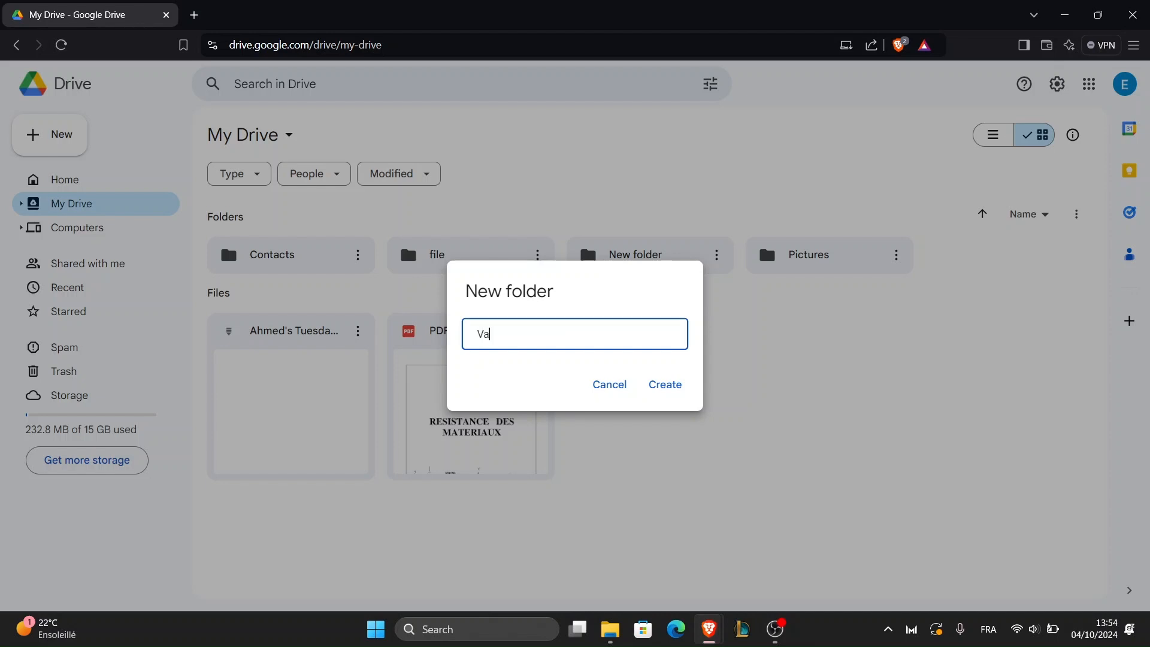
text(cation)
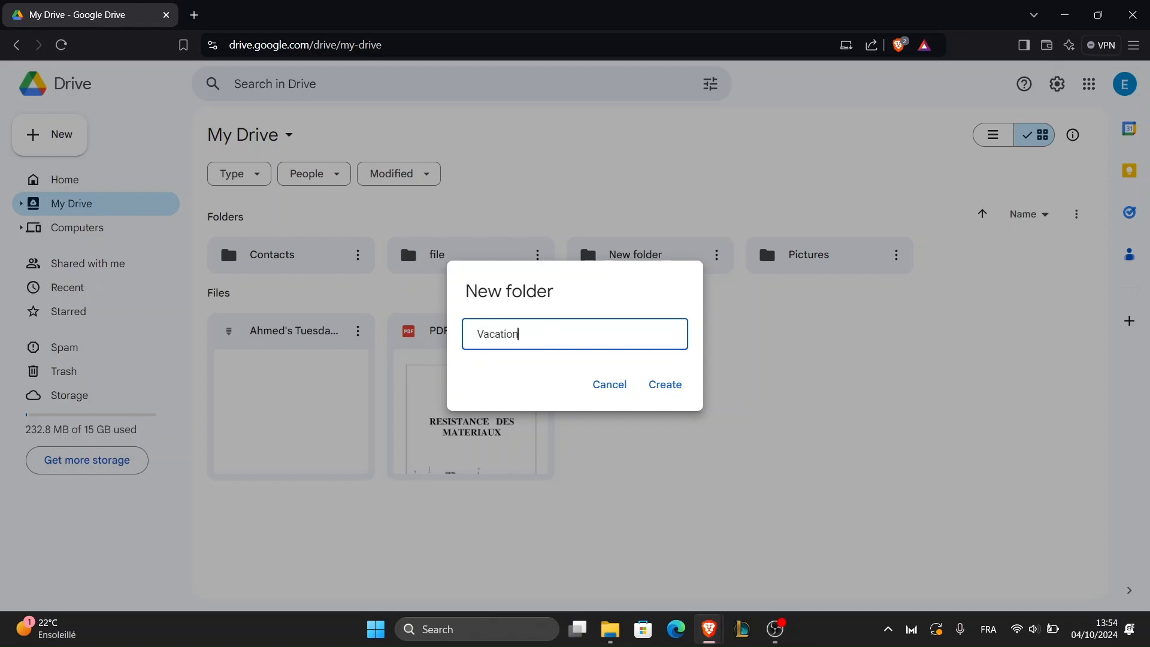
text(photo)
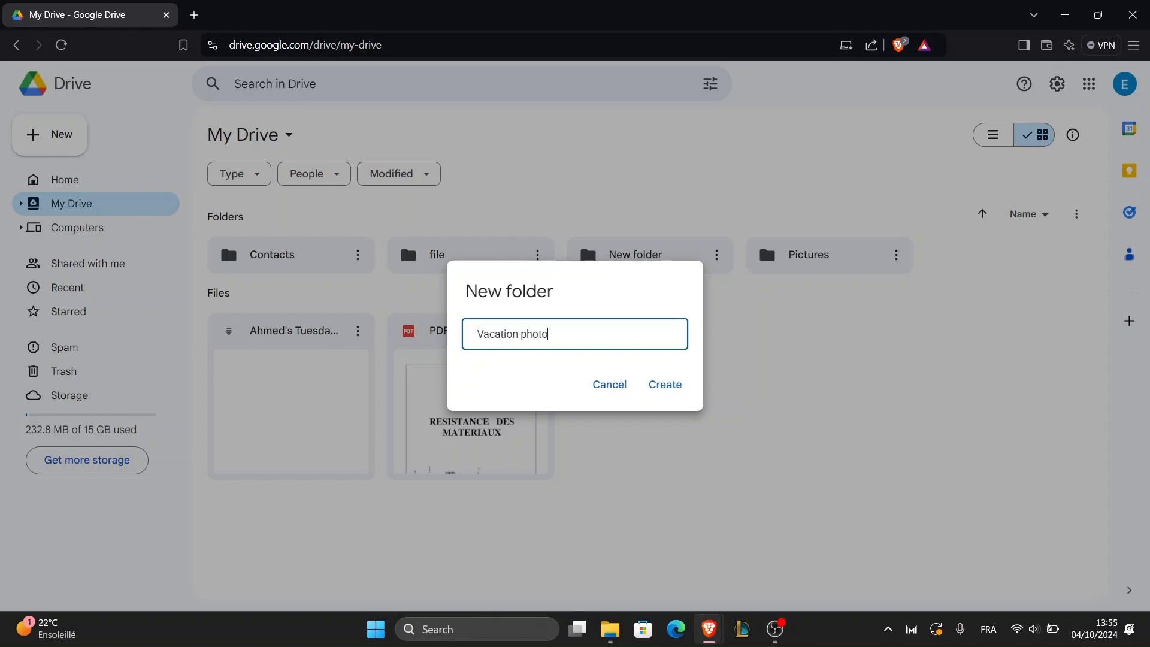
click(662, 385)
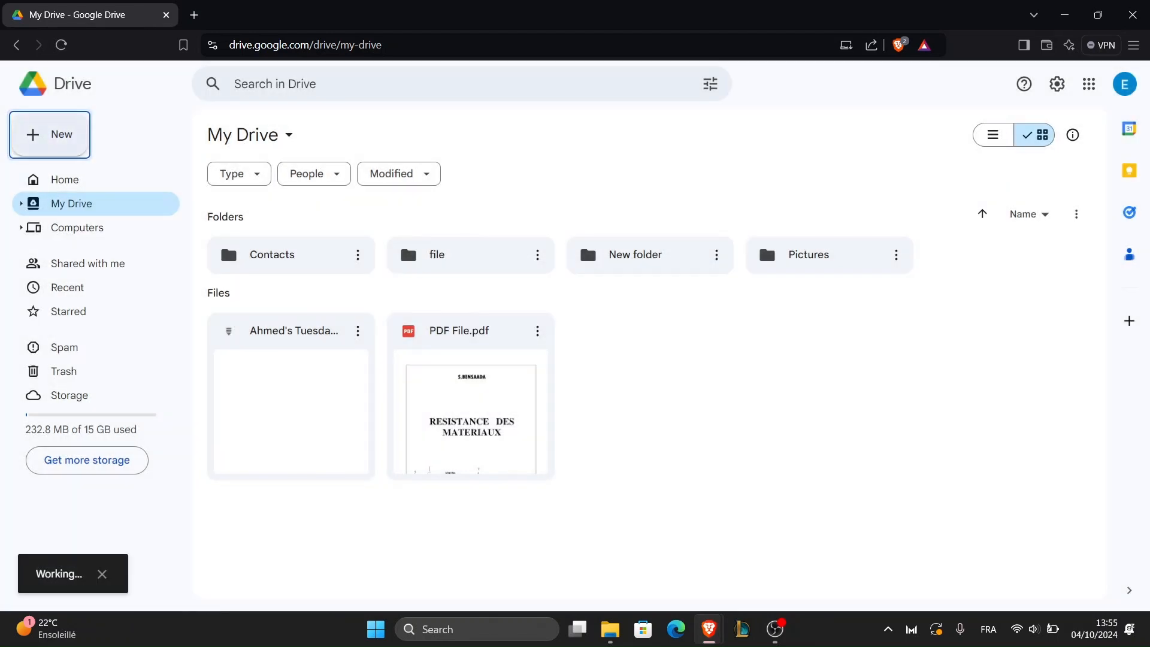
click(1007, 253)
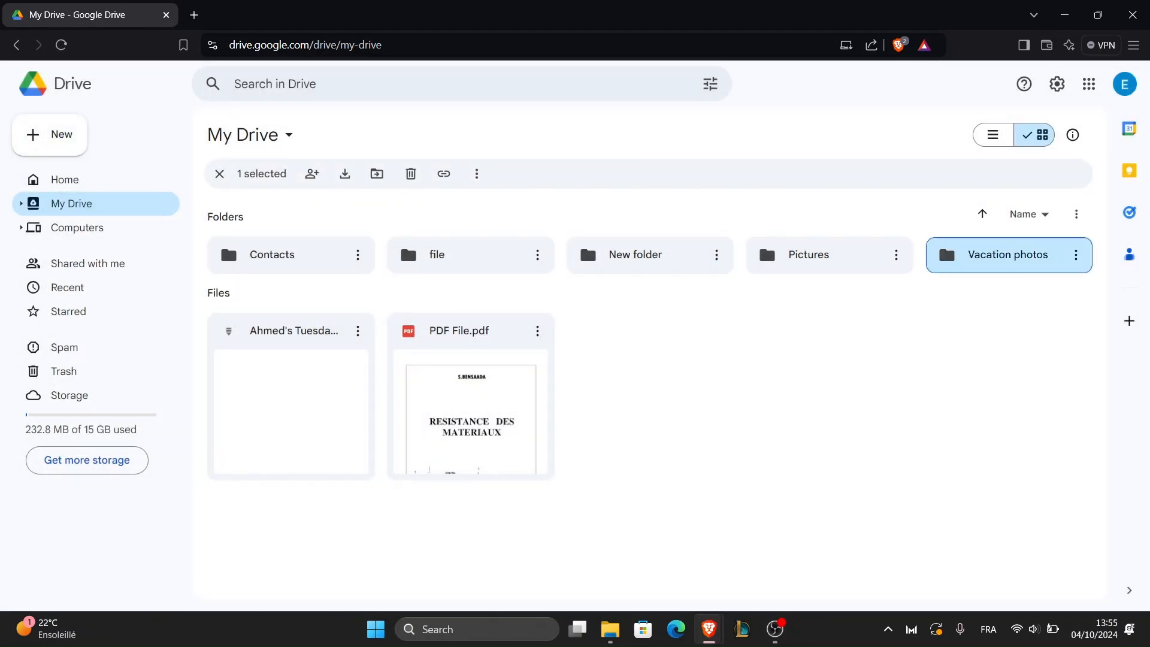
- Enter the empty Vacation photos folder and show the New menu choices
double_click(1007, 254)
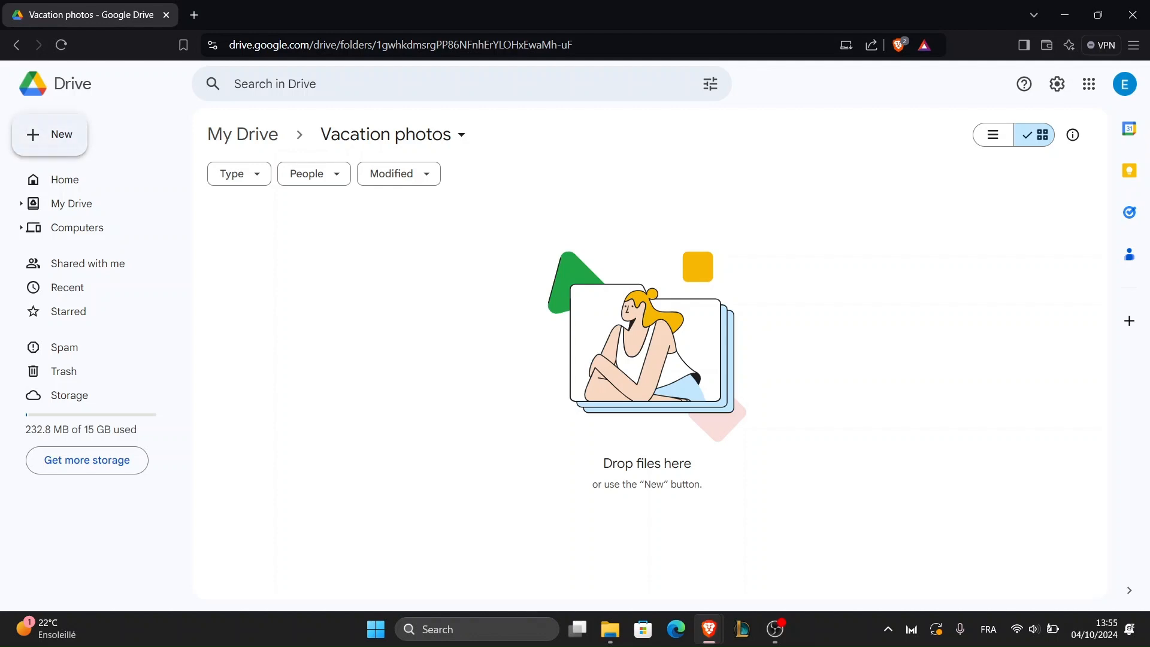
click(49, 134)
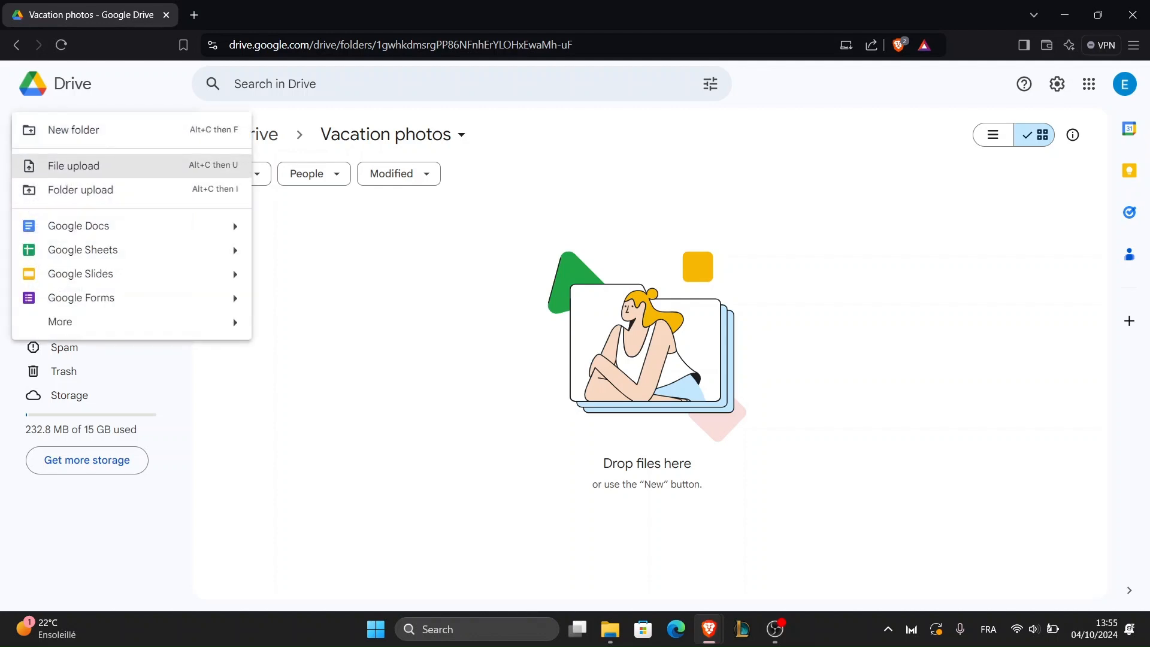
- Upload Picture.jpg from the WORK folder into Vacation photos
click(73, 166)
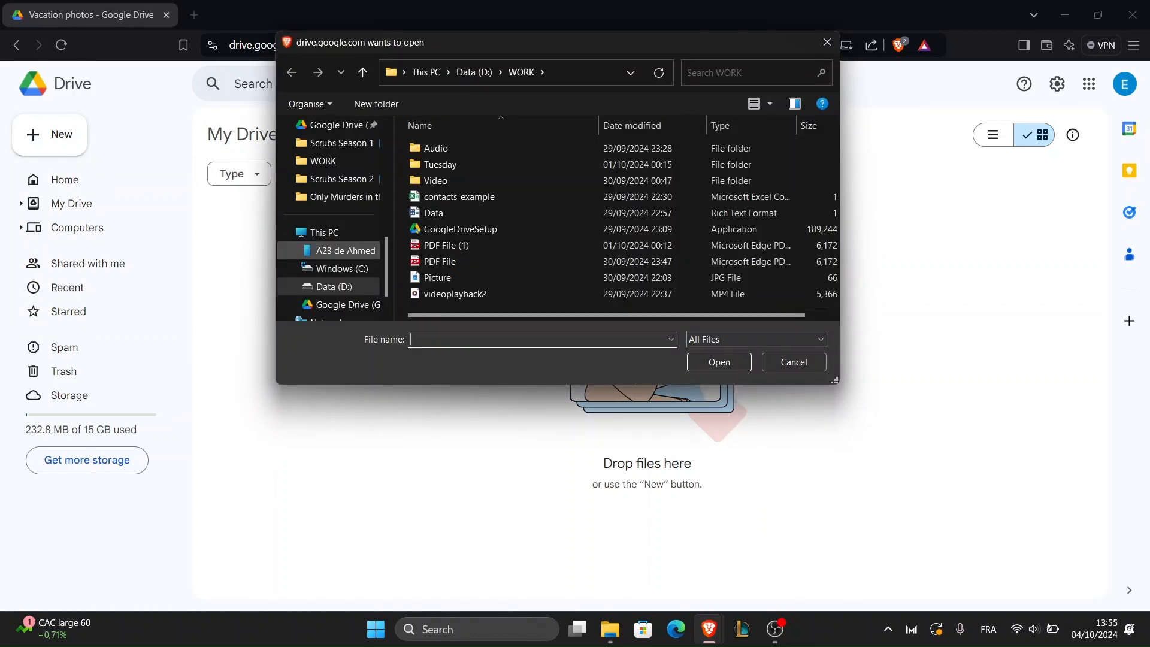
mouse_move(436, 277)
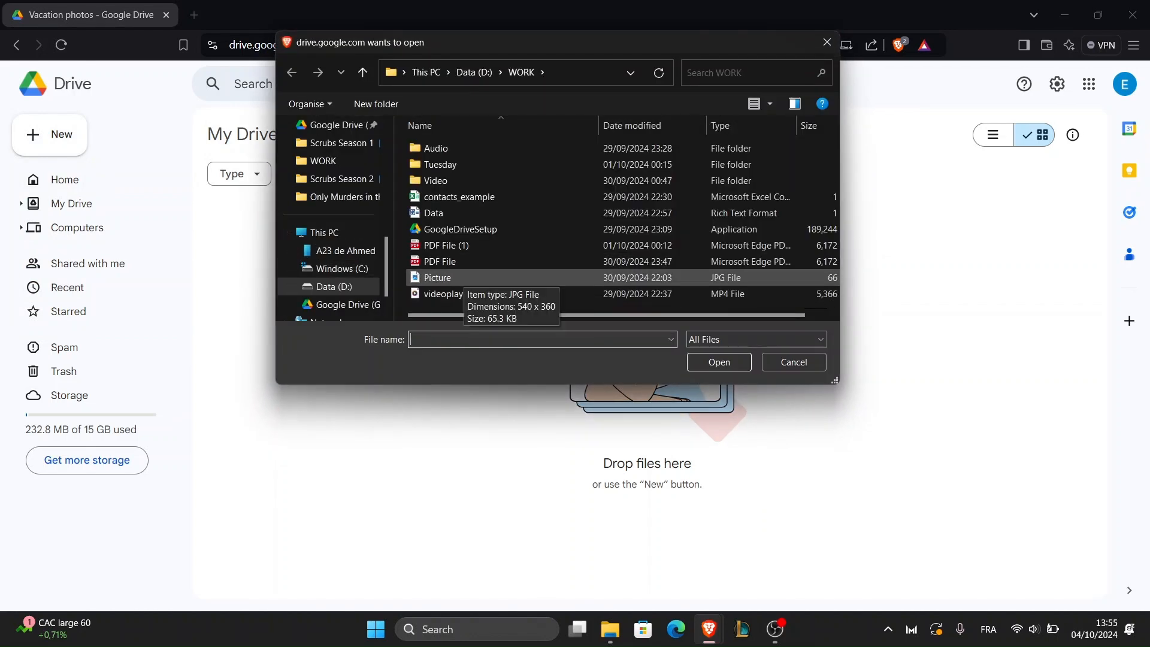
click(437, 276)
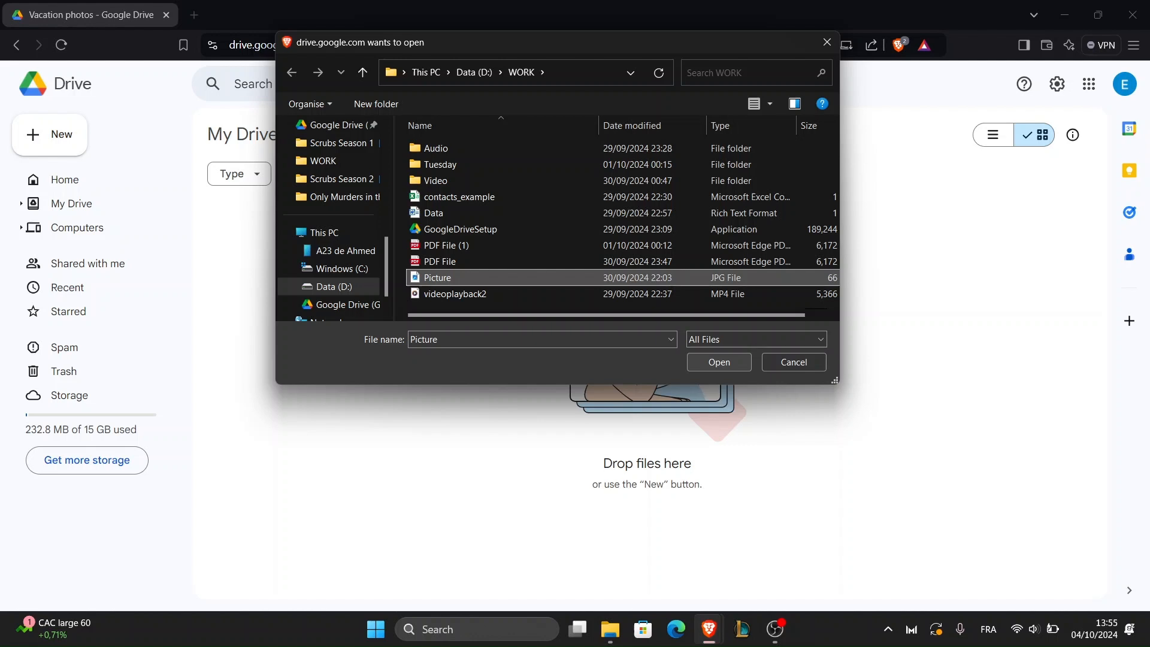
click(717, 361)
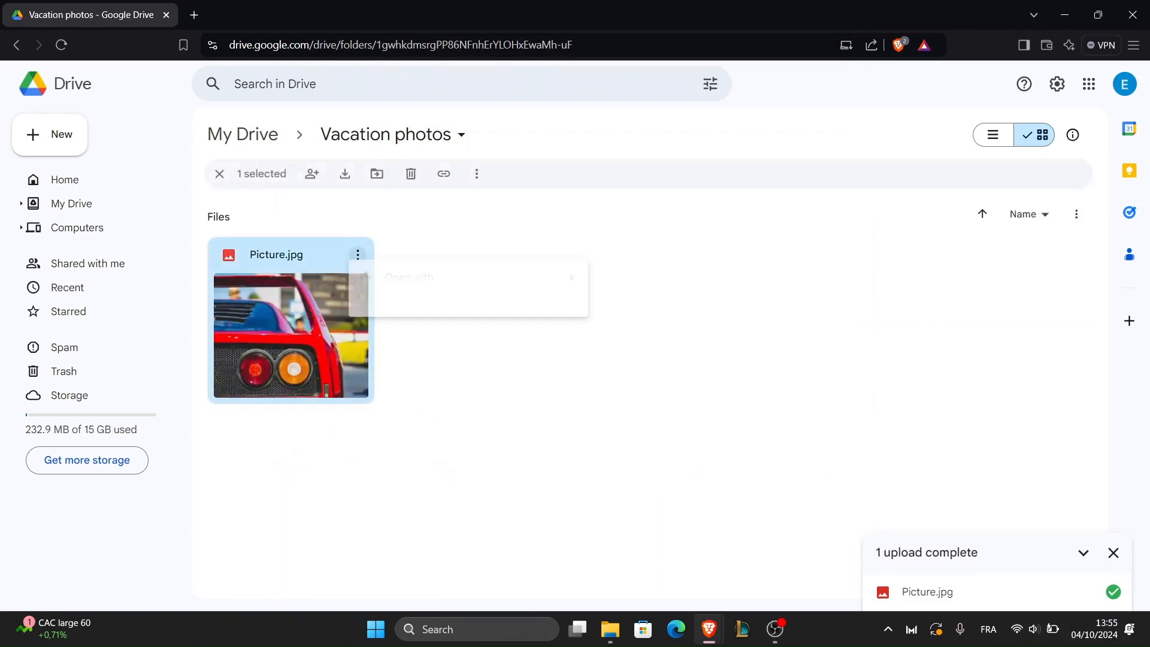
- Trash the uploaded Picture.jpg and bring up File Explorer from the taskbar
click(409, 174)
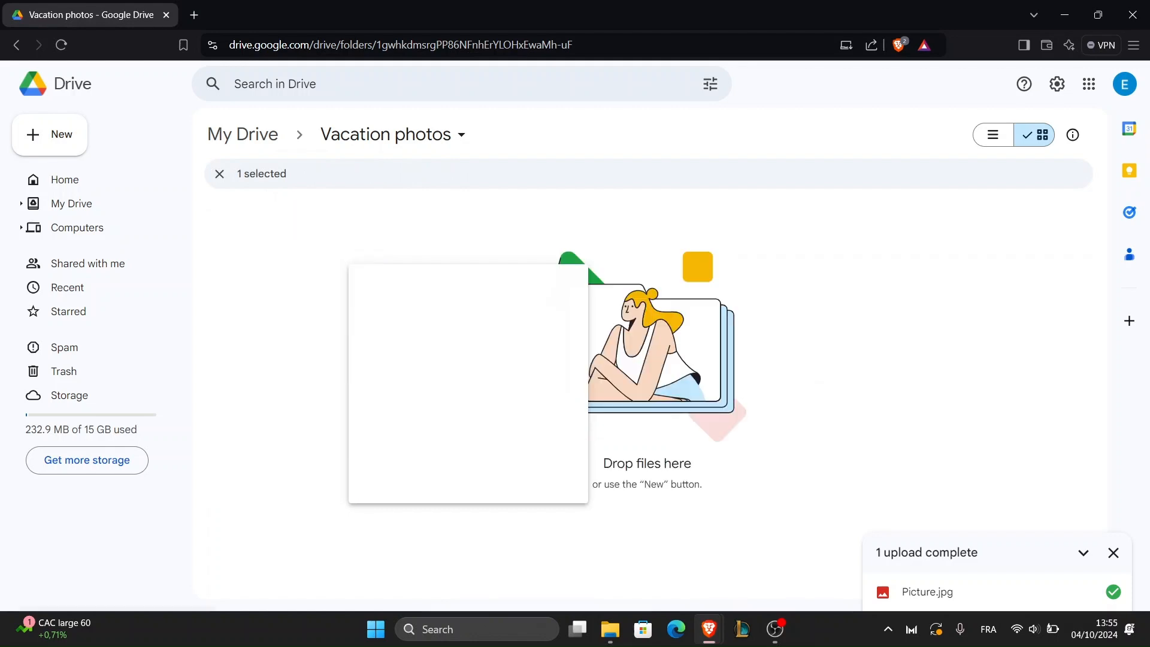
click(609, 629)
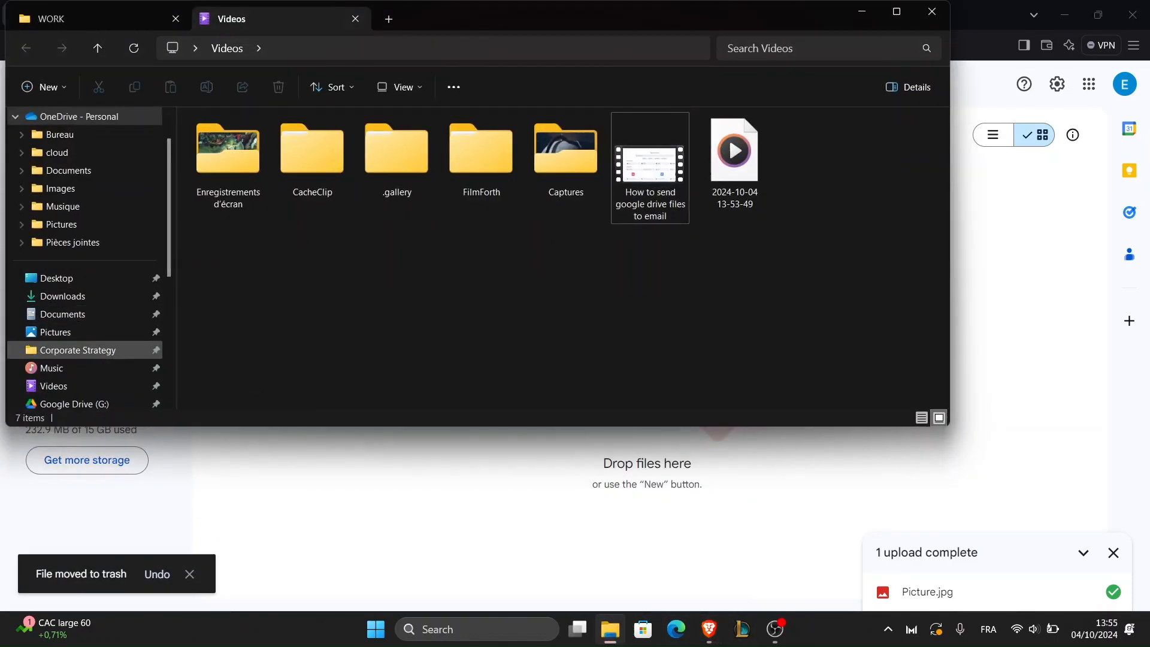
- Drag Picture.jpg from File Explorer back into the Vacation photos folder in Drive
click(50, 367)
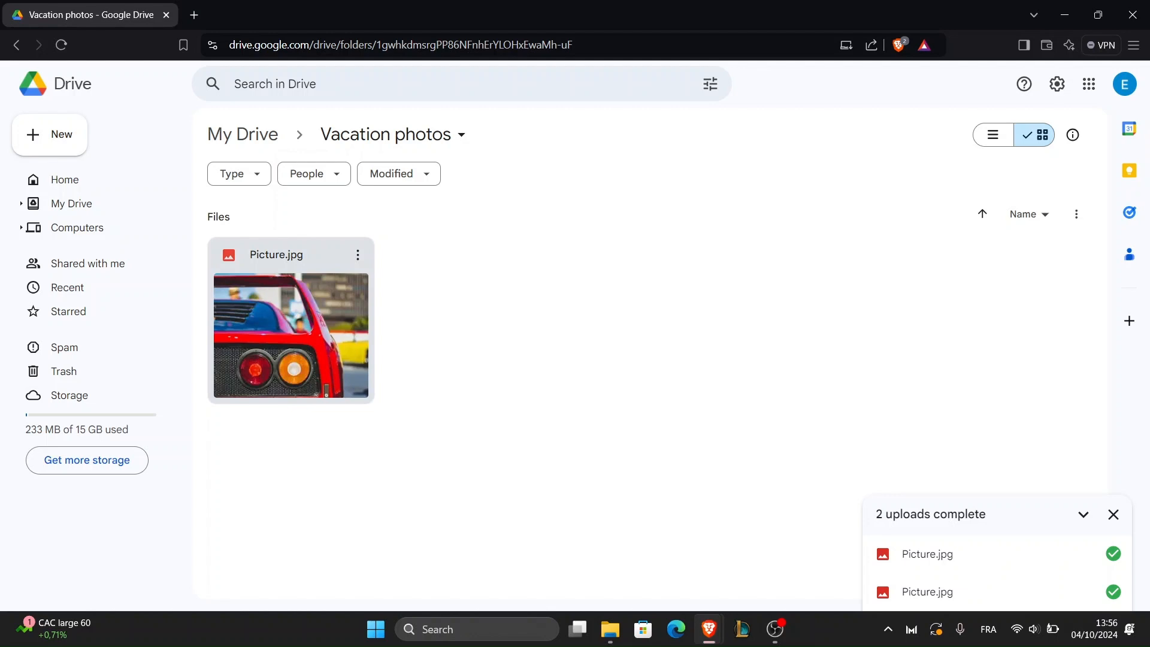
- Preview Picture.jpg full-size, close it, and show the file's context menu
double_click(290, 336)
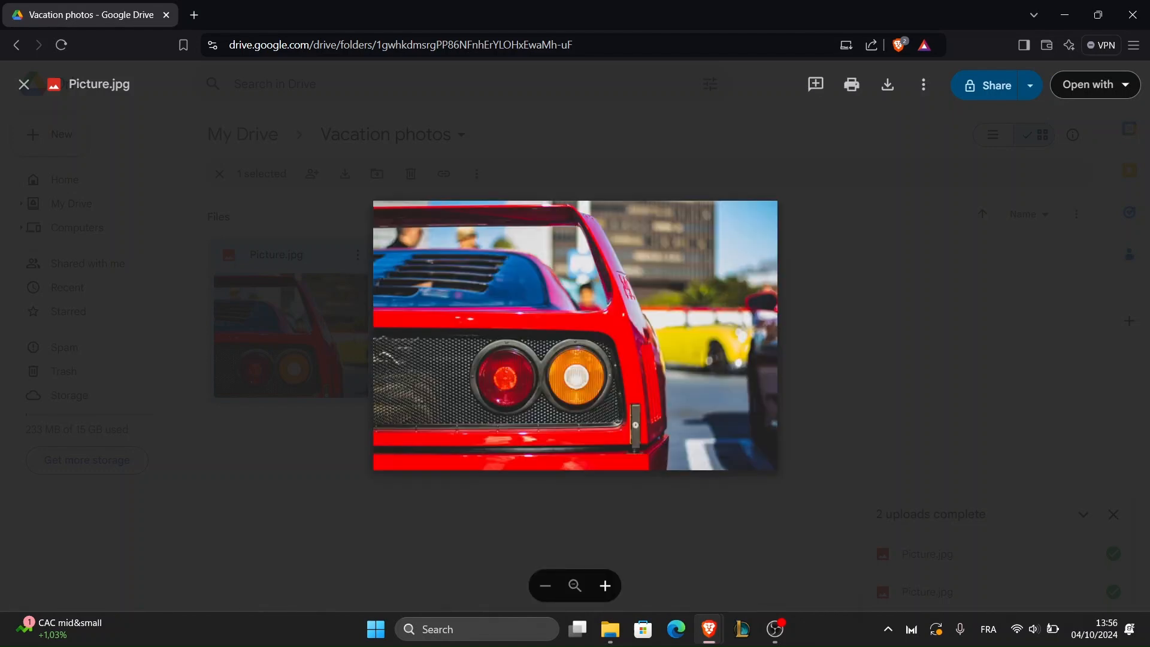
click(23, 84)
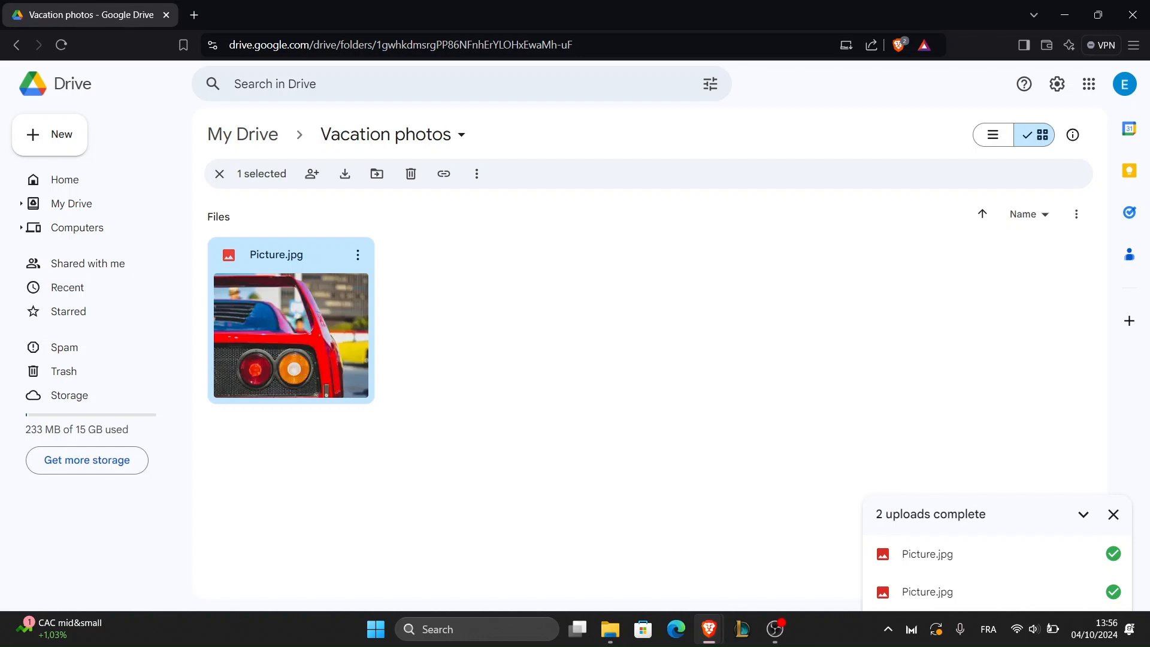
right_click(290, 334)
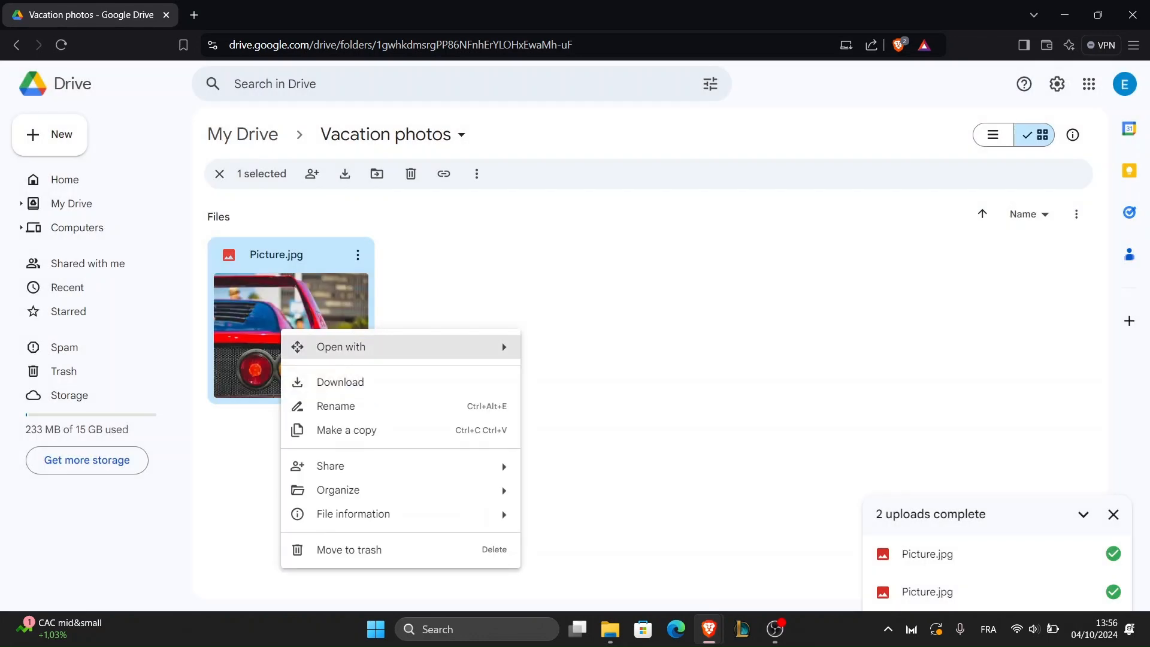